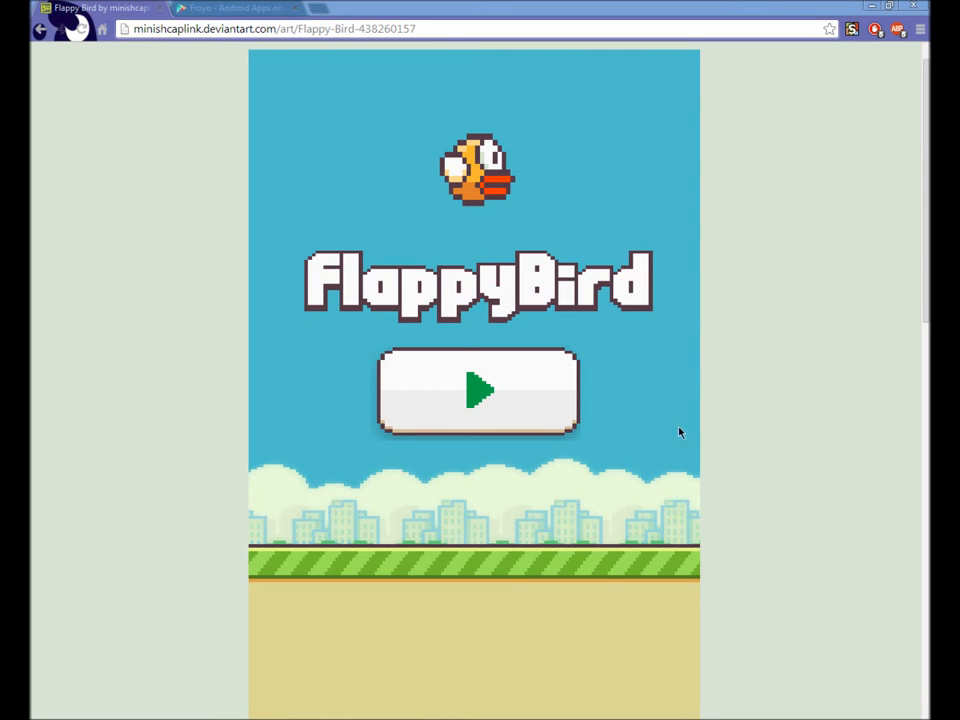
# Start a Flappy Bird round on DeviantArt and flap through the pipes until Game Over.
pyautogui.click(476, 390)
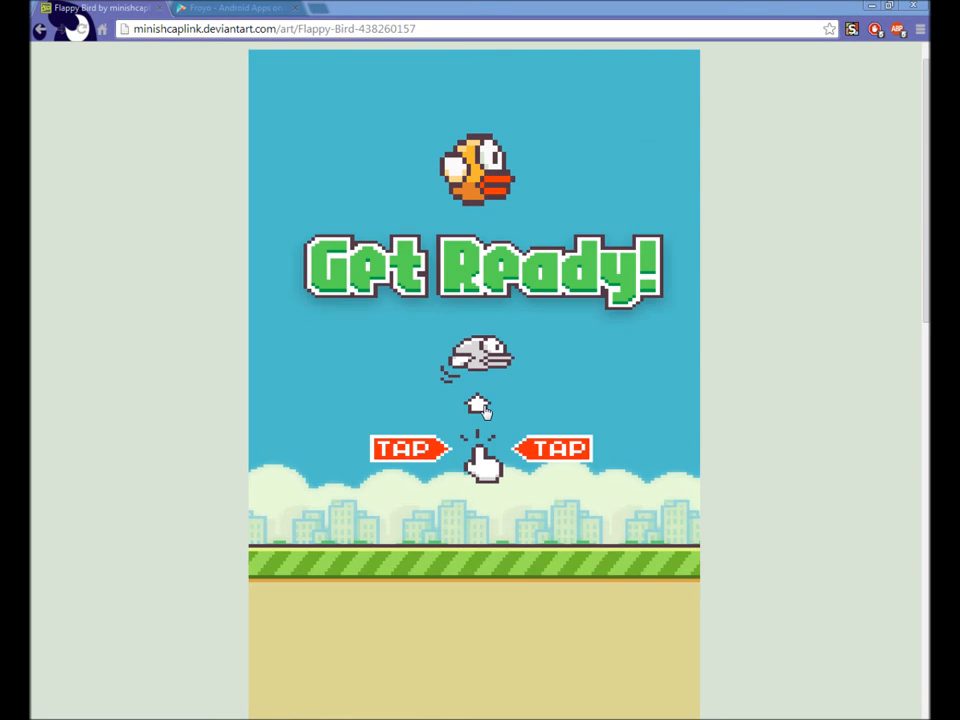
pyautogui.click(480, 450)
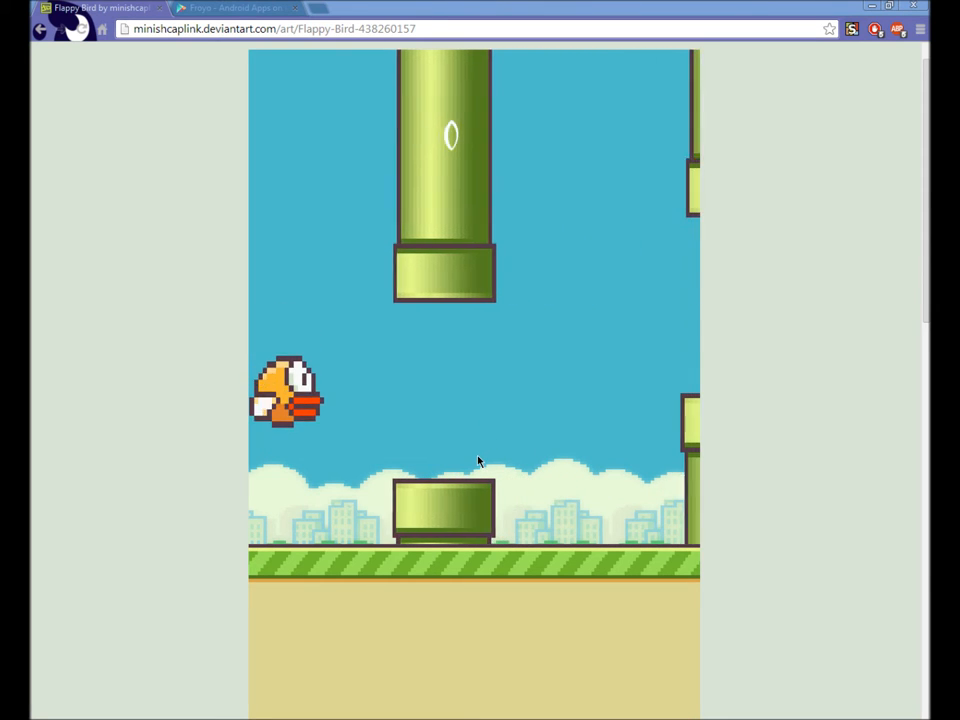
pyautogui.click(476, 460)
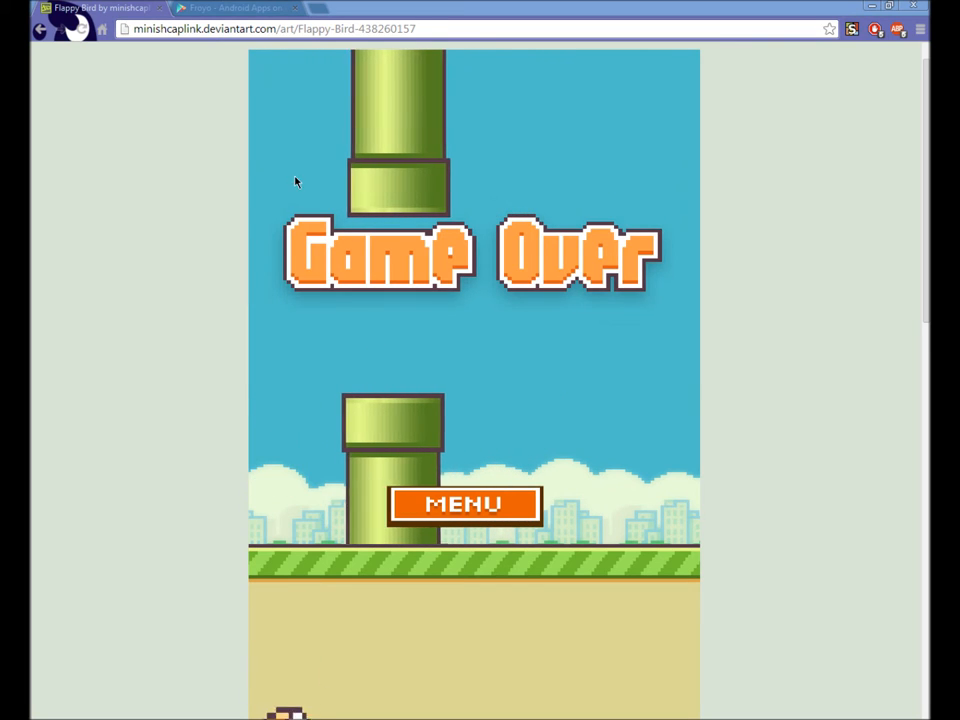
pyautogui.click(230, 8)
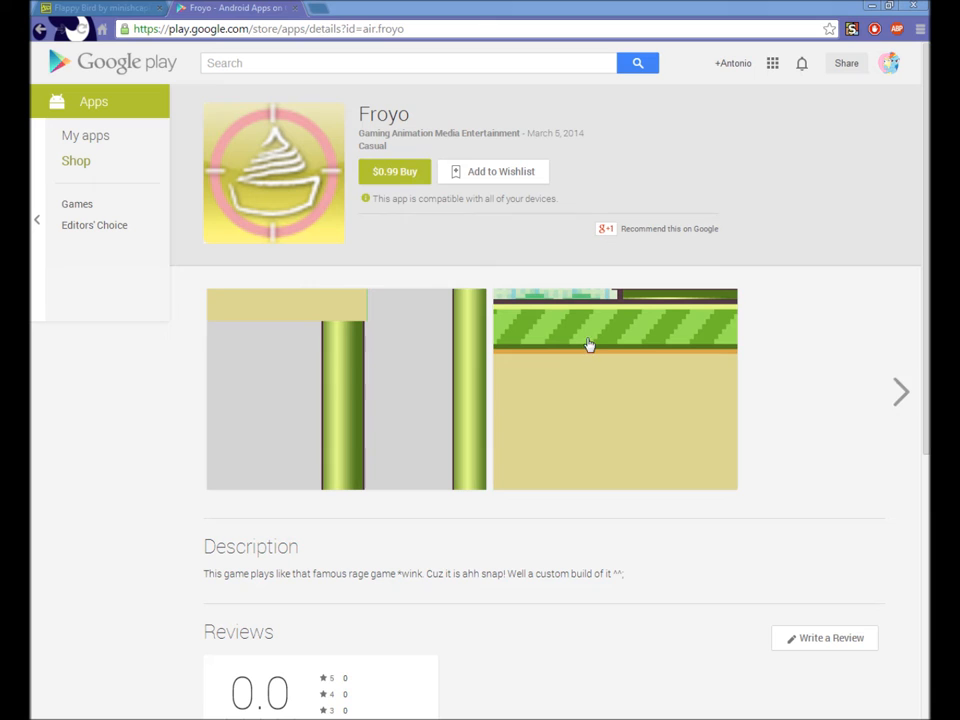
pyautogui.moveTo(250, 224)
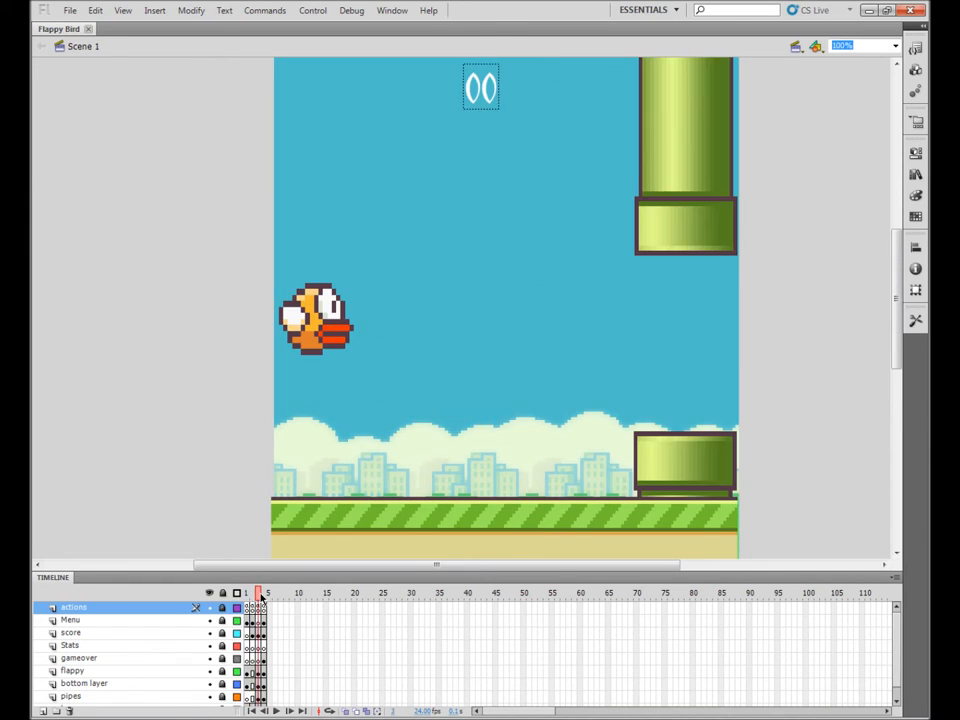
# Test the Flappy Bird movie in Device Central and start a game in the test window.
pyautogui.click(264, 592)
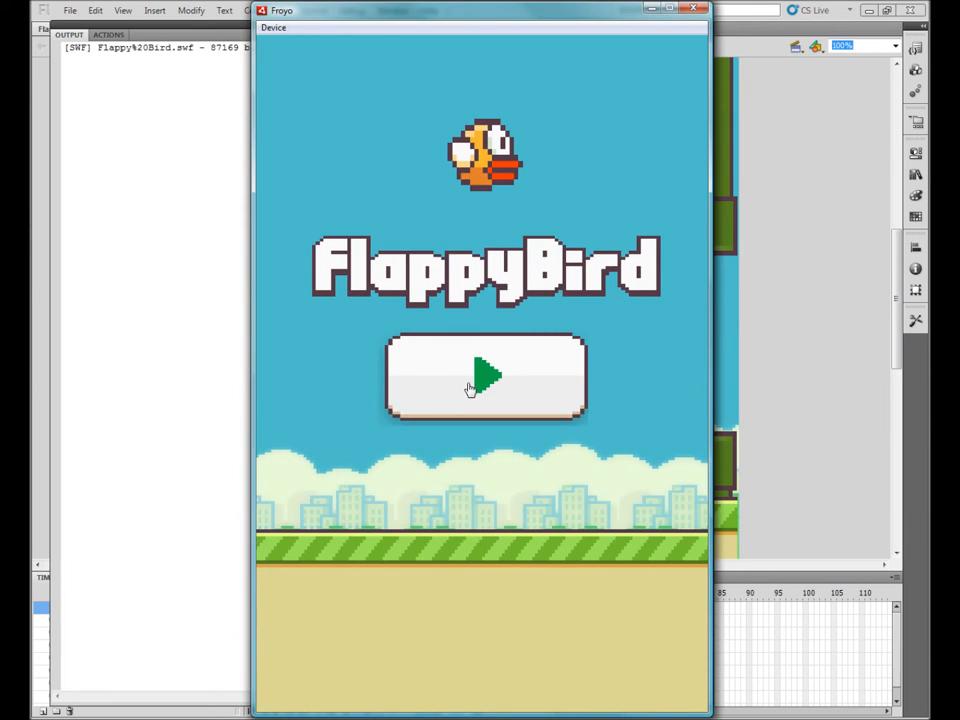
pyautogui.click(484, 376)
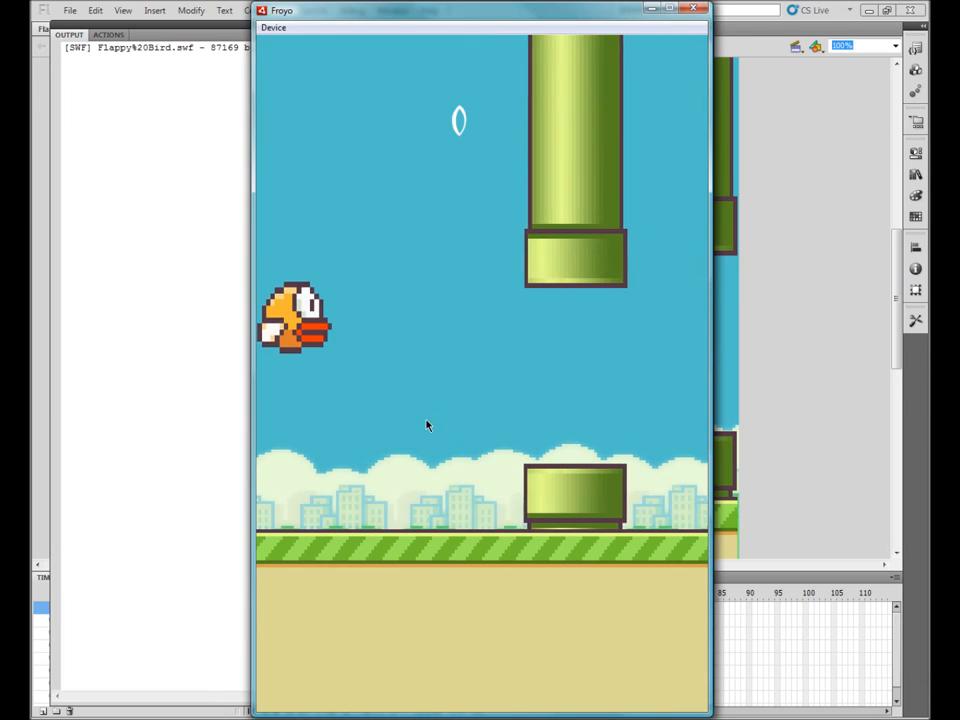